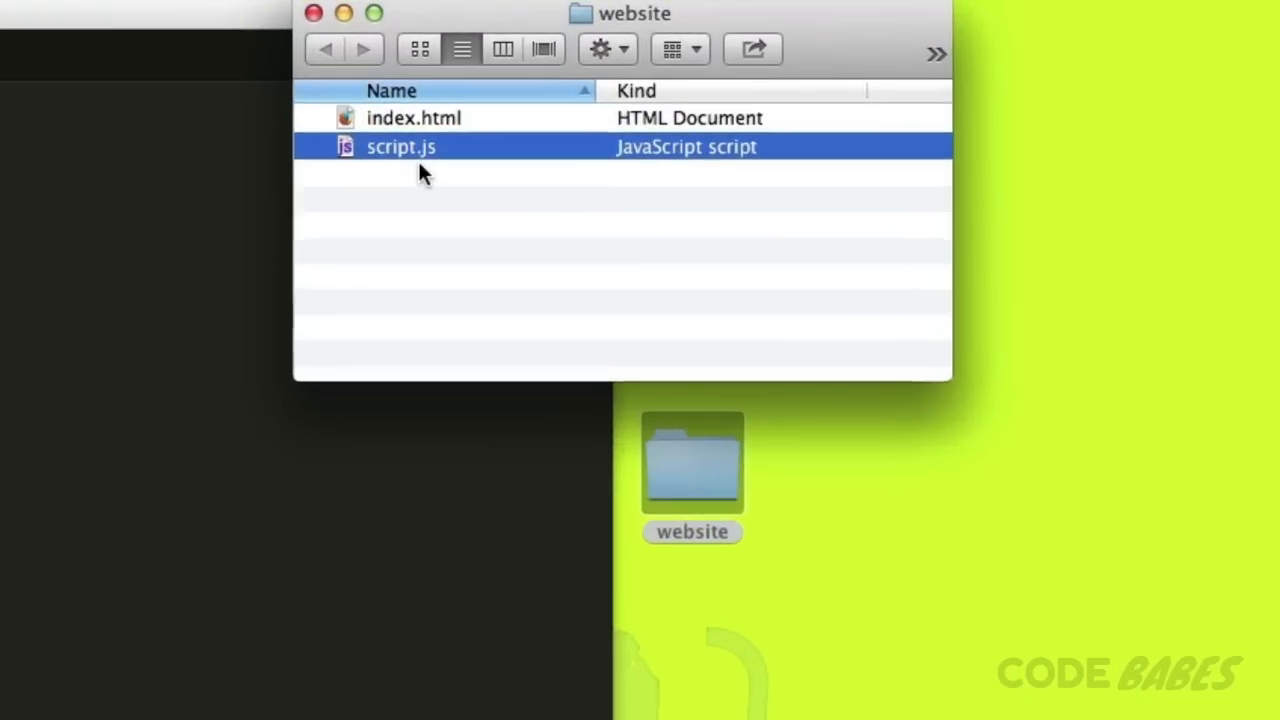
# Open script.js from the website folder in Sublime Text.
pyautogui.doubleClick(400, 146)
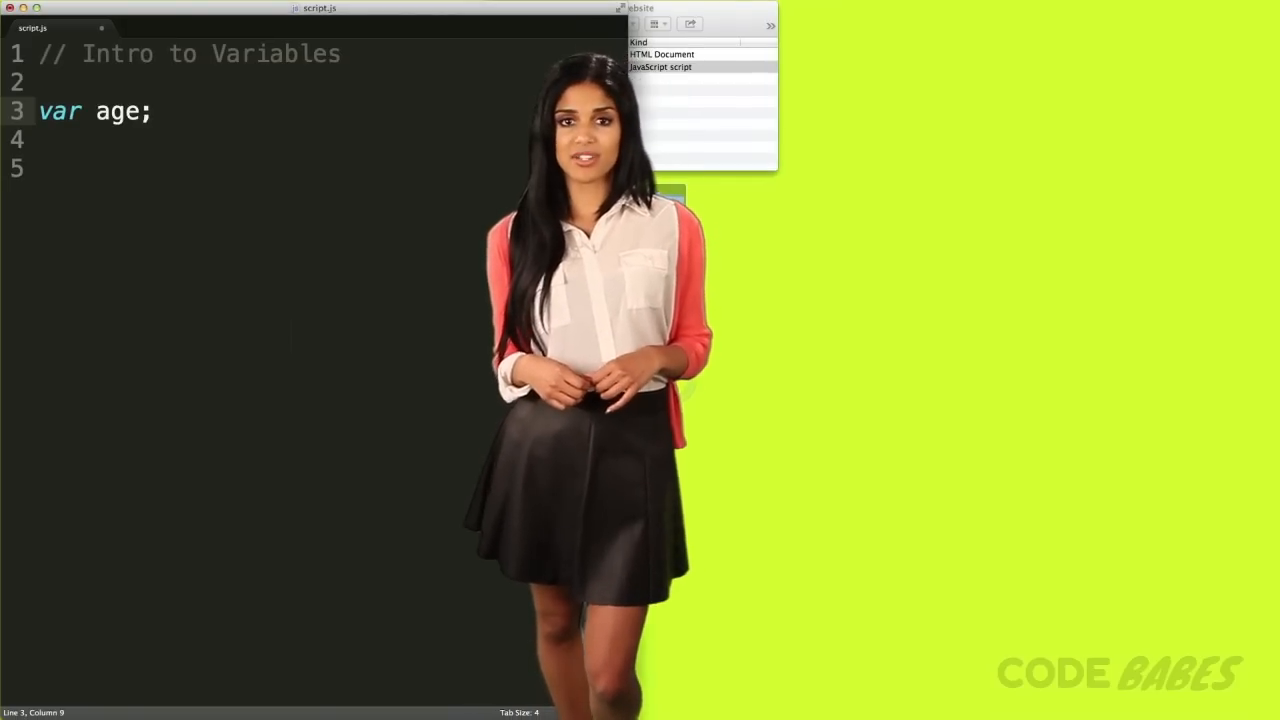
# Start an assignment line reading age = 2 below the var age declaration.
pyautogui.write('age = 2')
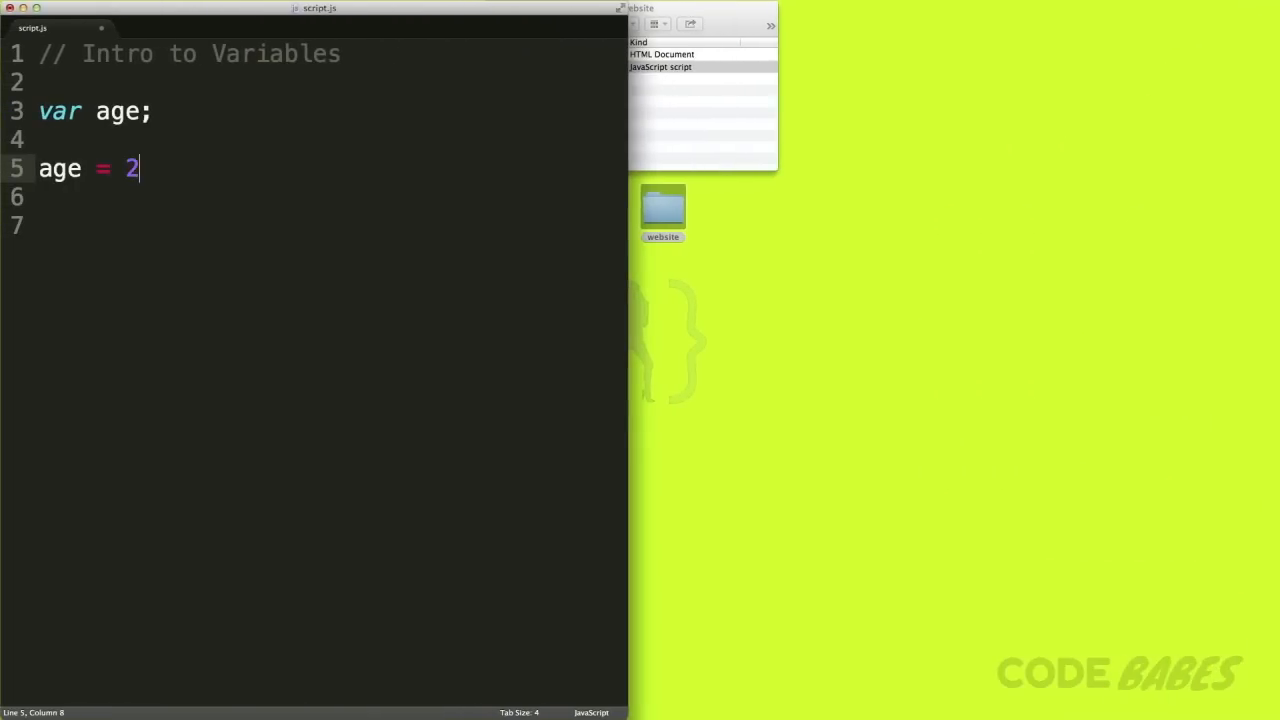
# Complete the declaration as var age = 21; and begin a new var line.
pyautogui.write('1;')
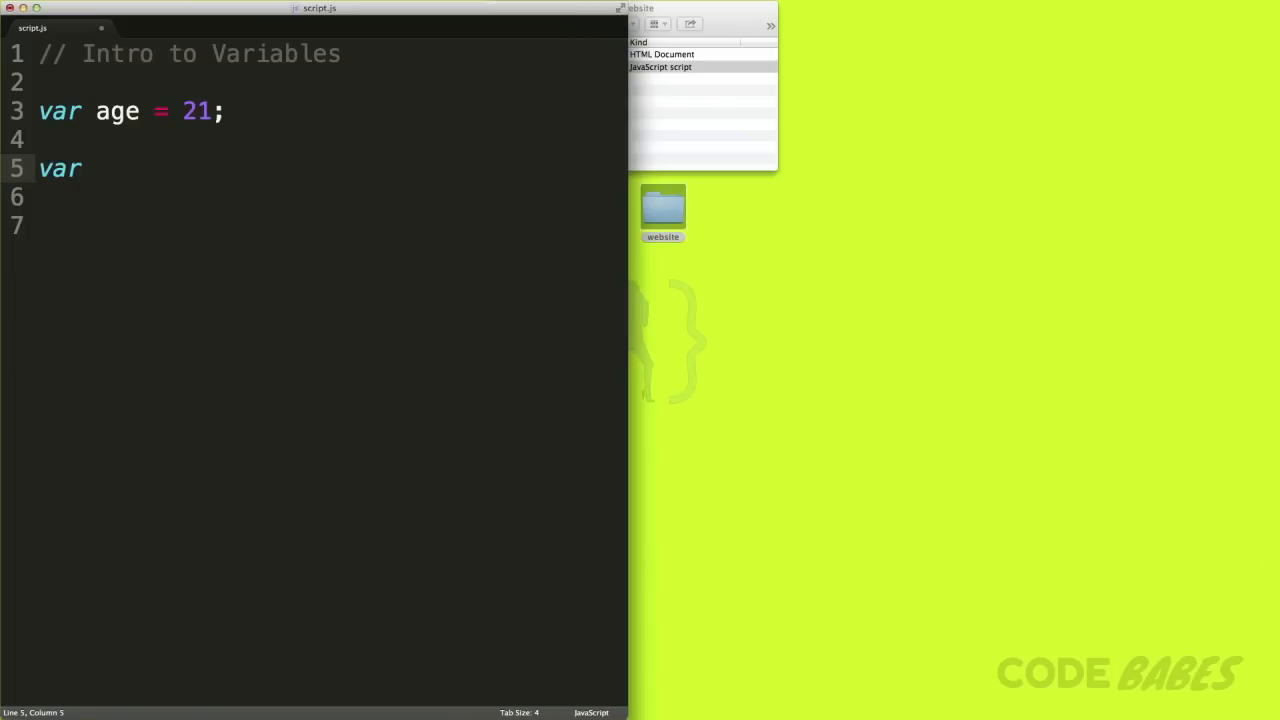
# Declare age, sex and loc on one line, then add var a = 350; below.
pyautogui.write('age, se')
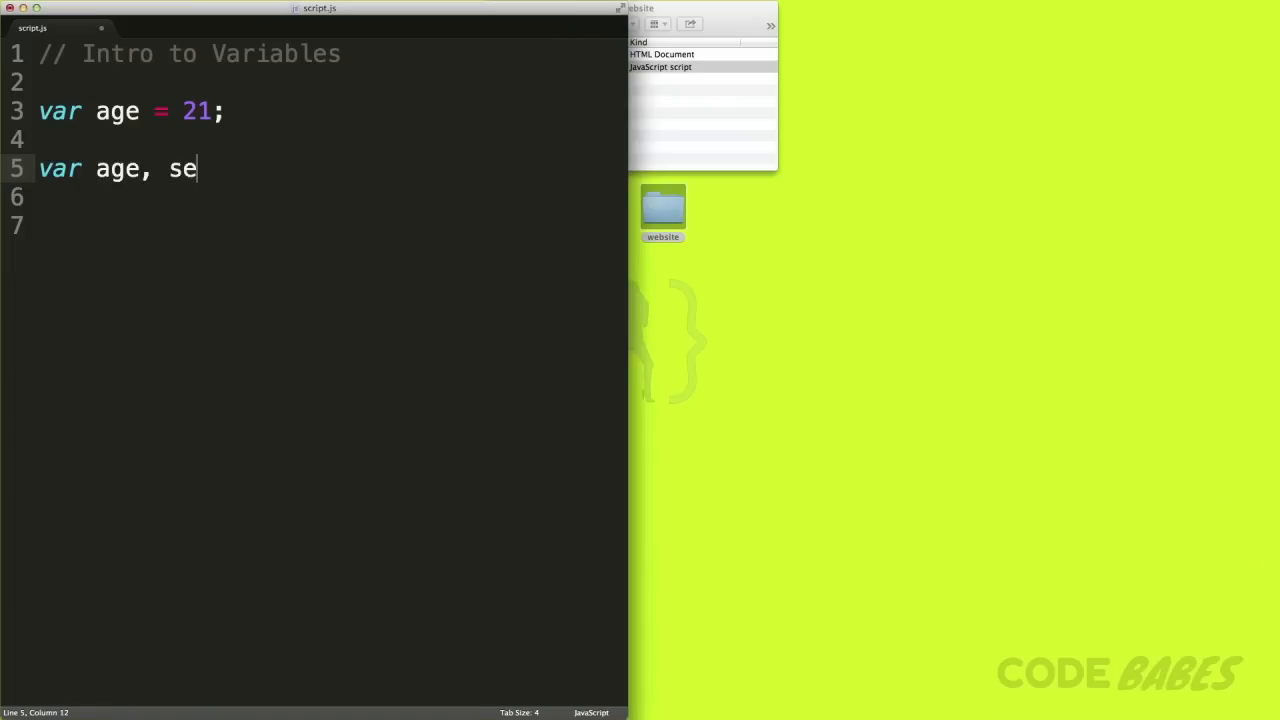
pyautogui.write('x, loc;')
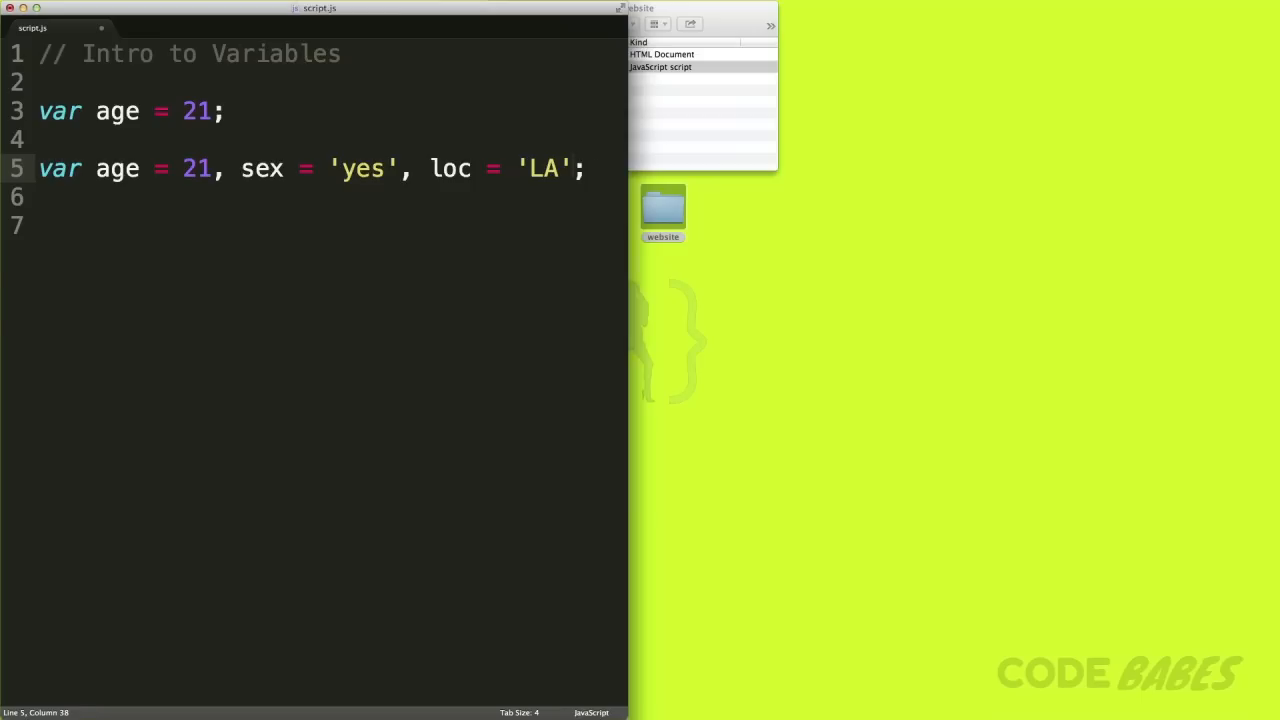
pyautogui.write('var a = 350;')
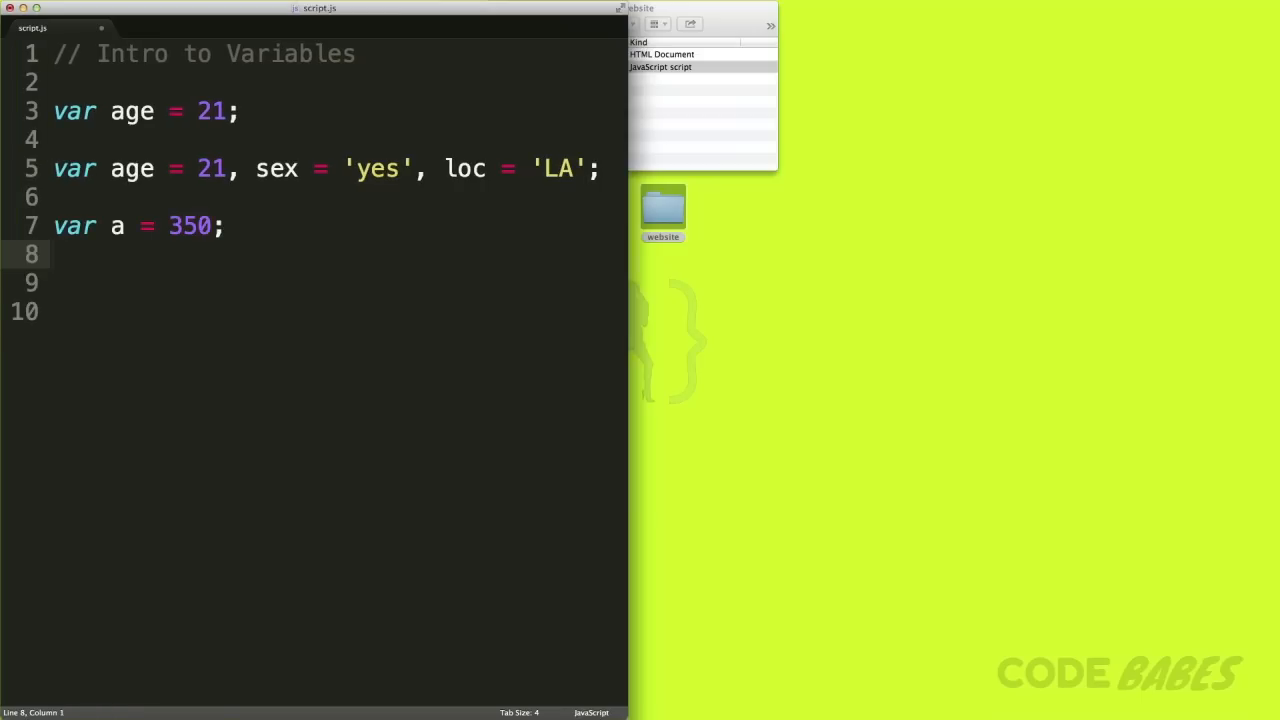
# Declare var b = 70; and var total = a + b;.
pyautogui.write('var b = 70;')
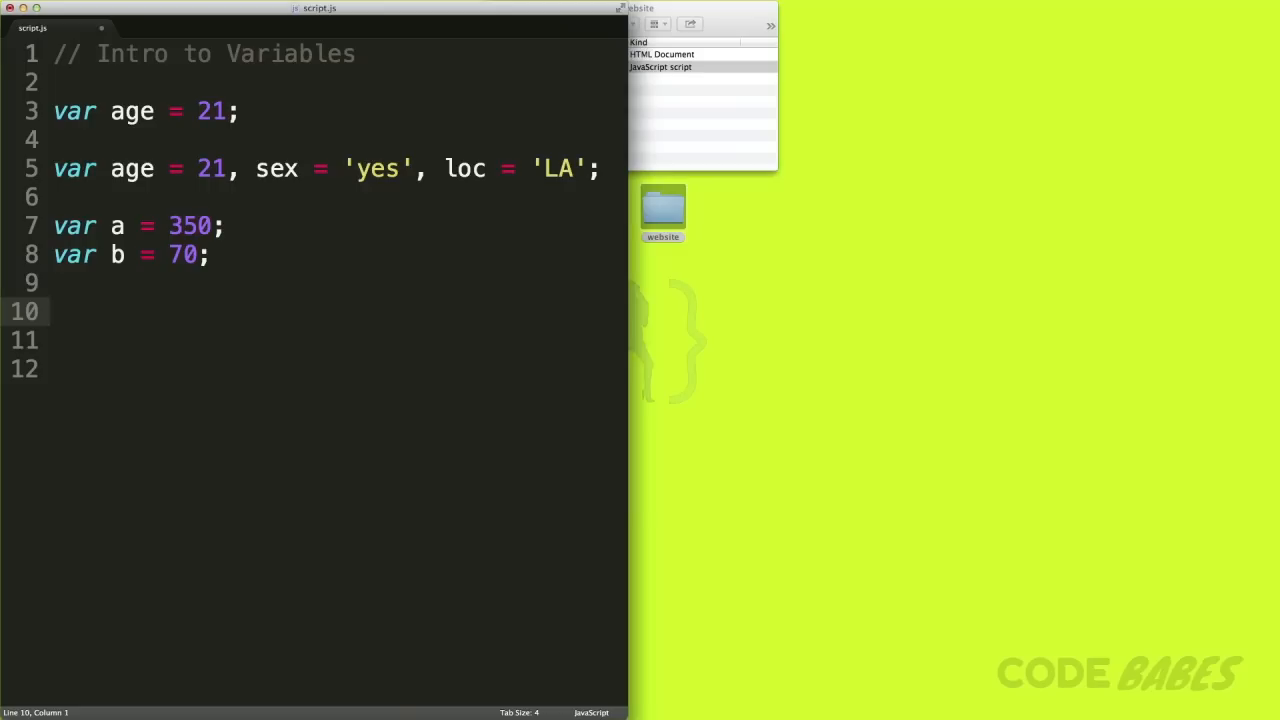
pyautogui.write('var total = a + b;')
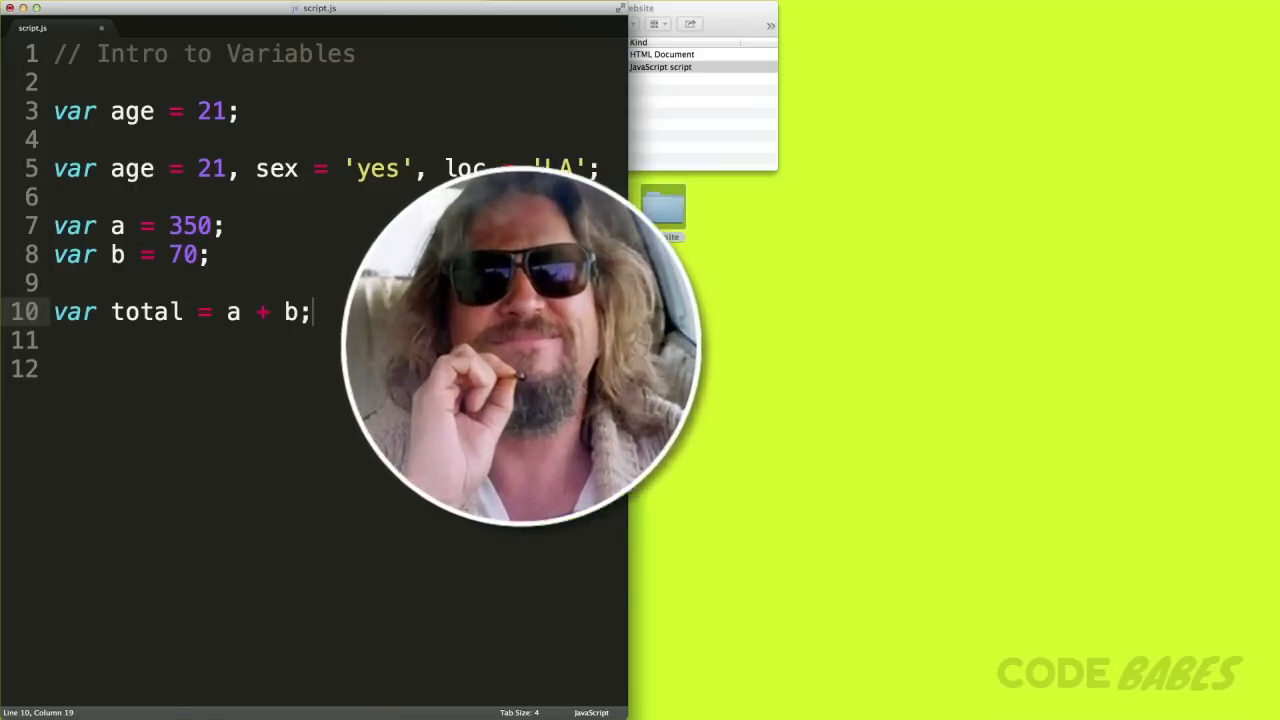
# Log total with console.log(total); so the console shows 420.
pyautogui.write('con')
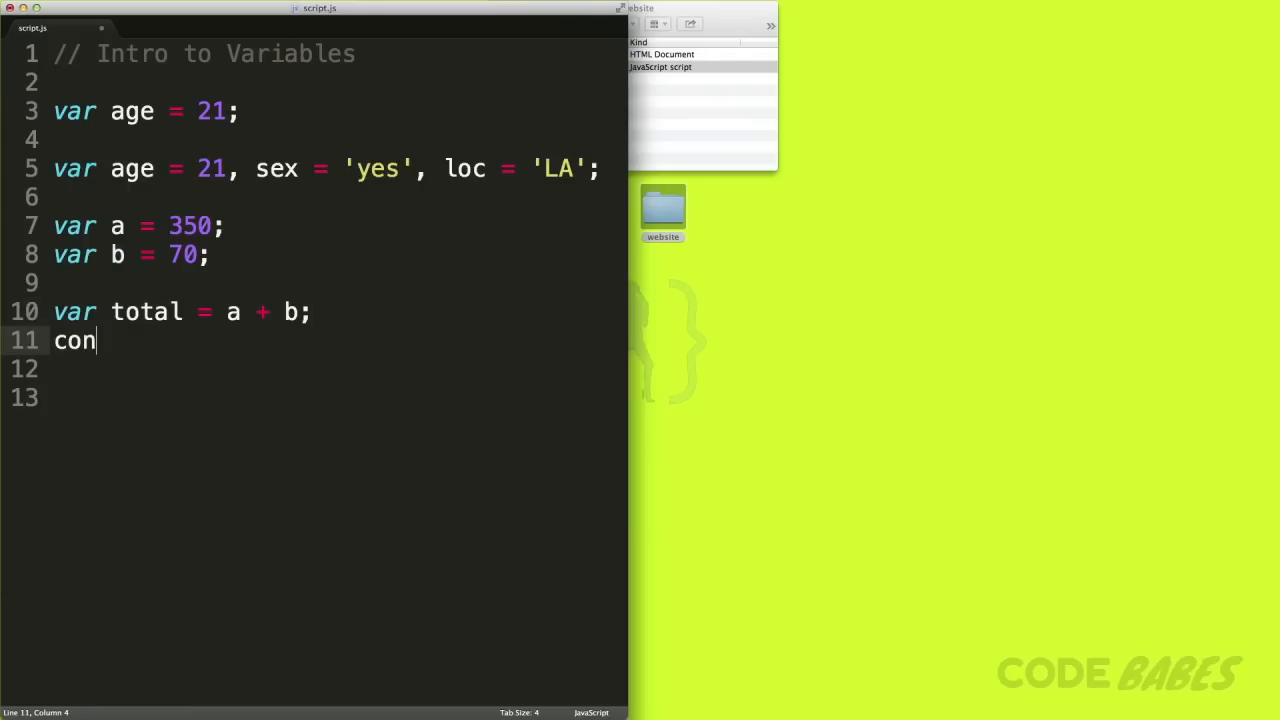
pyautogui.write('sole.log')
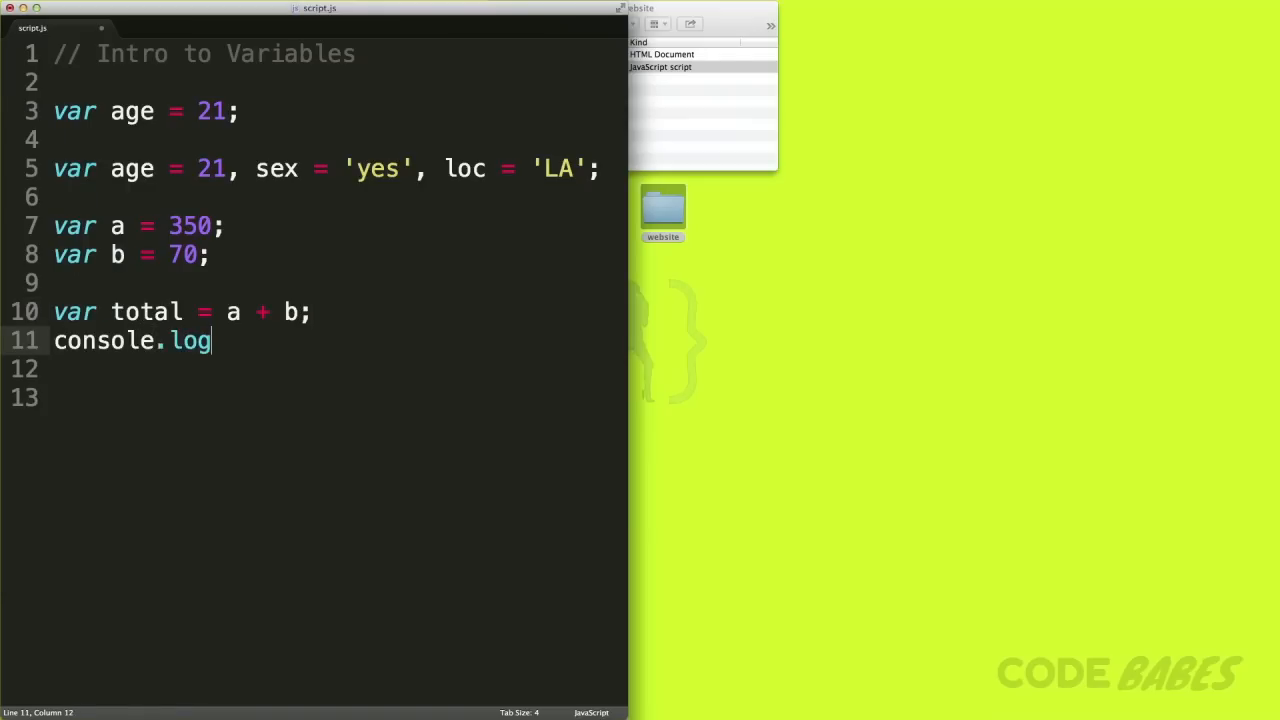
pyautogui.write('(total)')
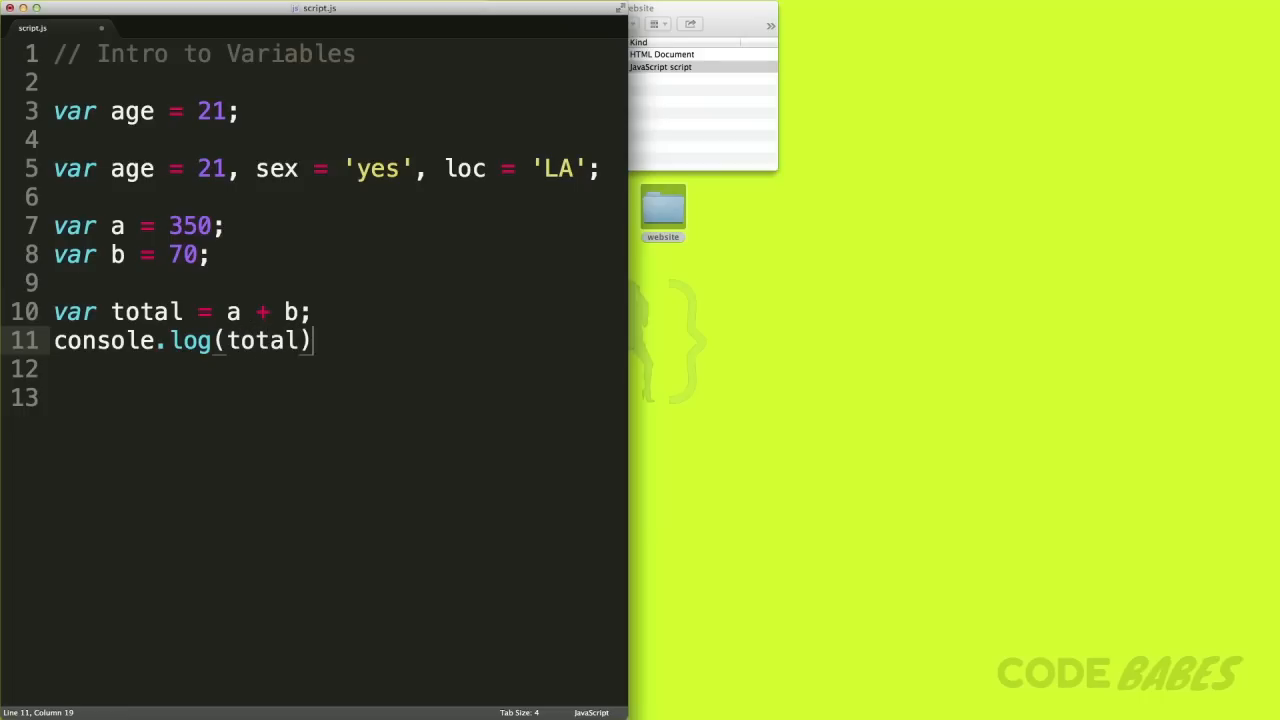
pyautogui.write(';')
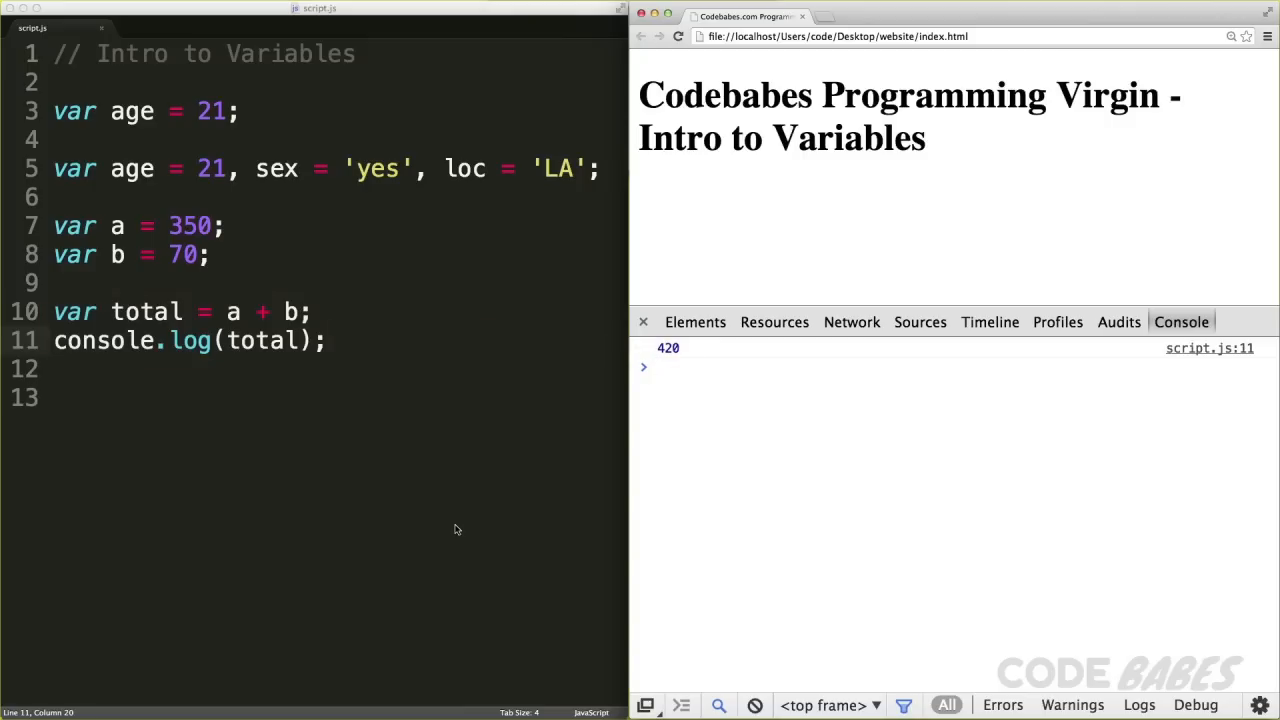
# Return to the editor to declare var problems = 9; and add 90 to it.
pyautogui.click(660, 368)
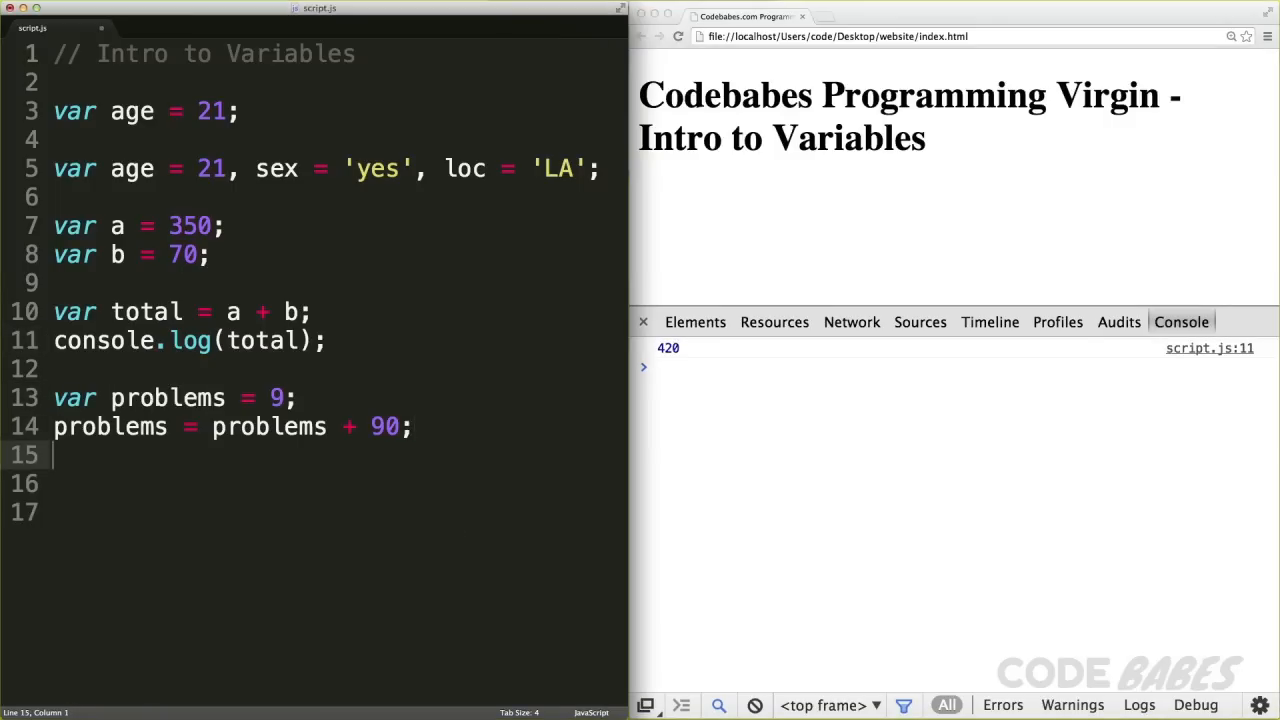
# Log problems, shorten the update to problems += 90; and save so the console shows 99.
pyautogui.write('console.log(problems);')
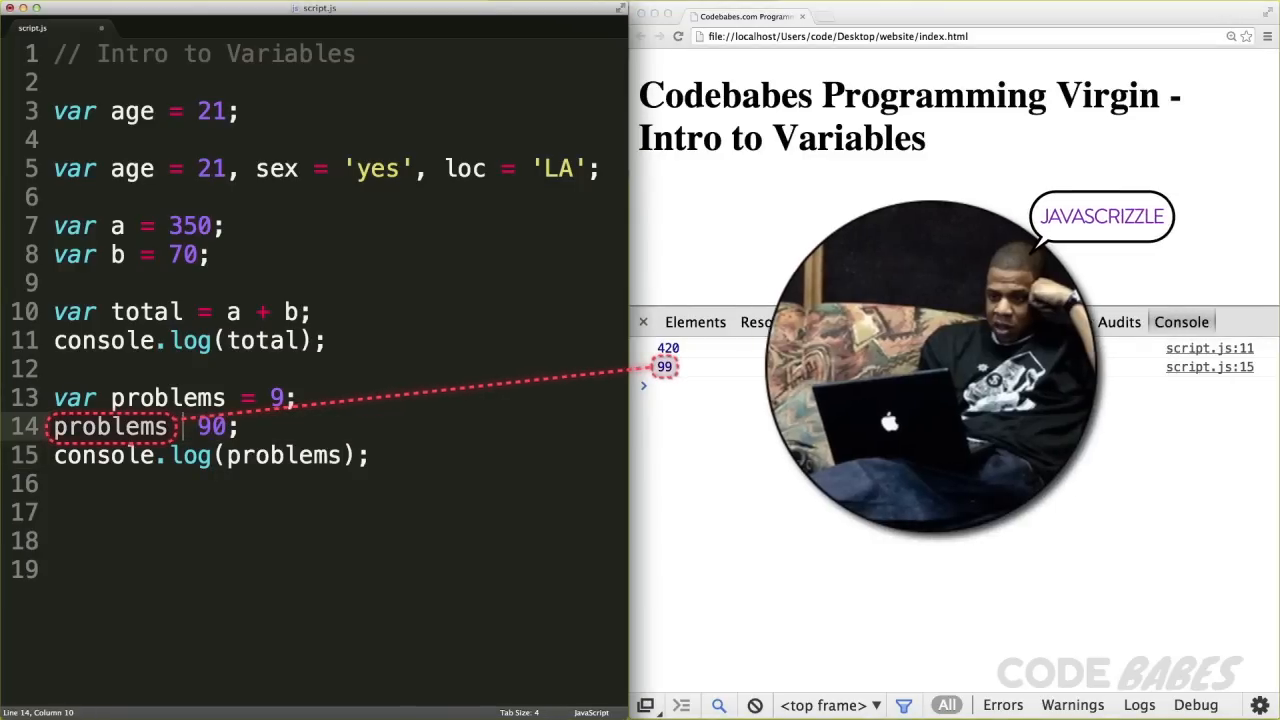
pyautogui.write('+=')
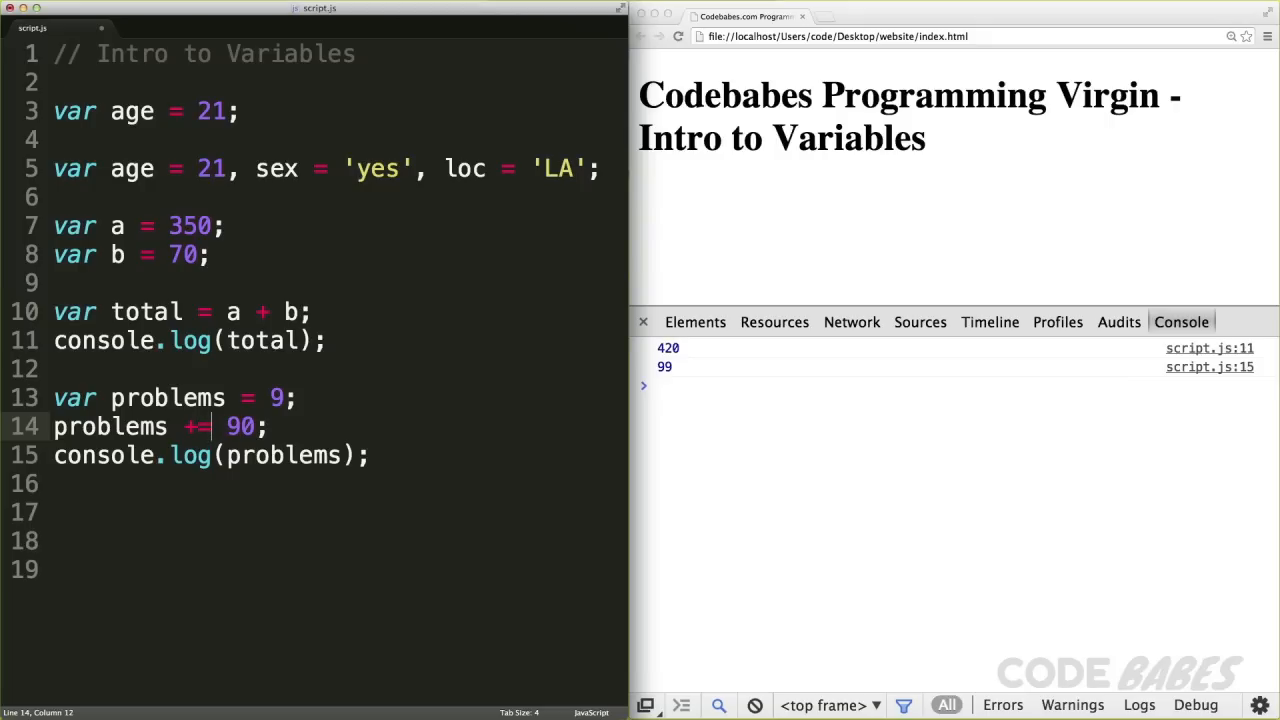
pyautogui.press('cmd+s')
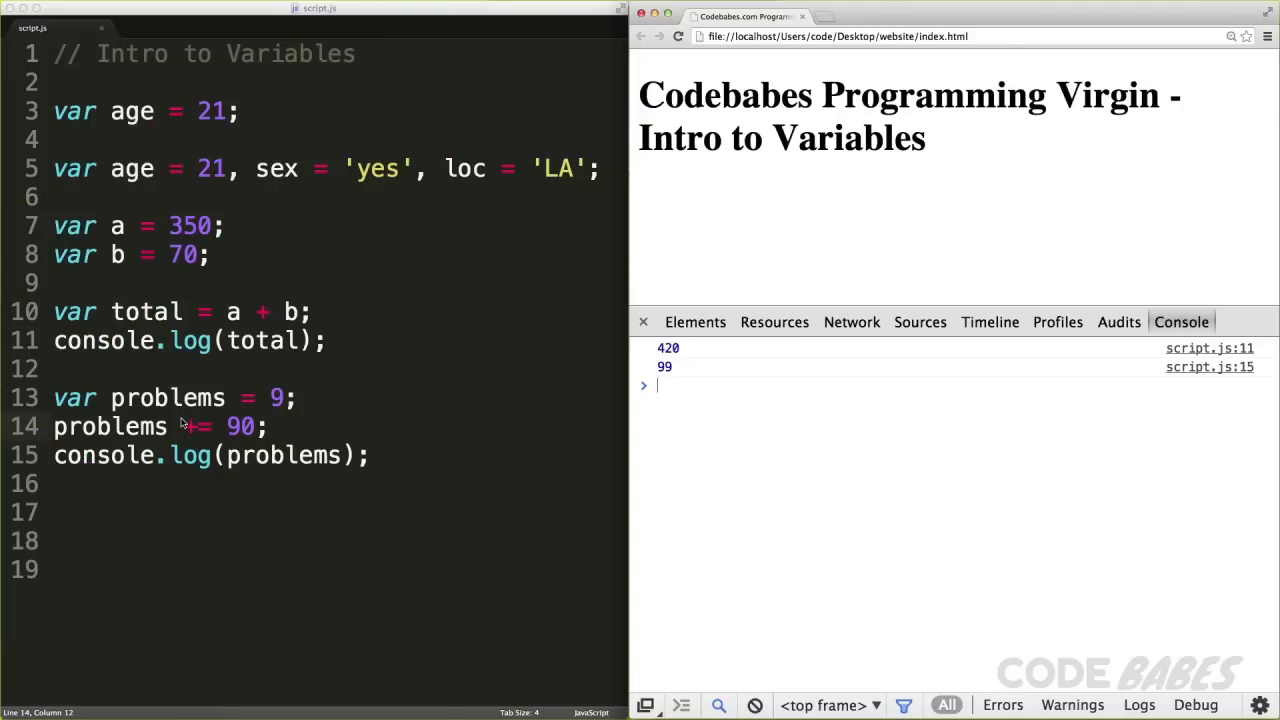
# Add a problems++; increment on the next line.
pyautogui.write('problems')
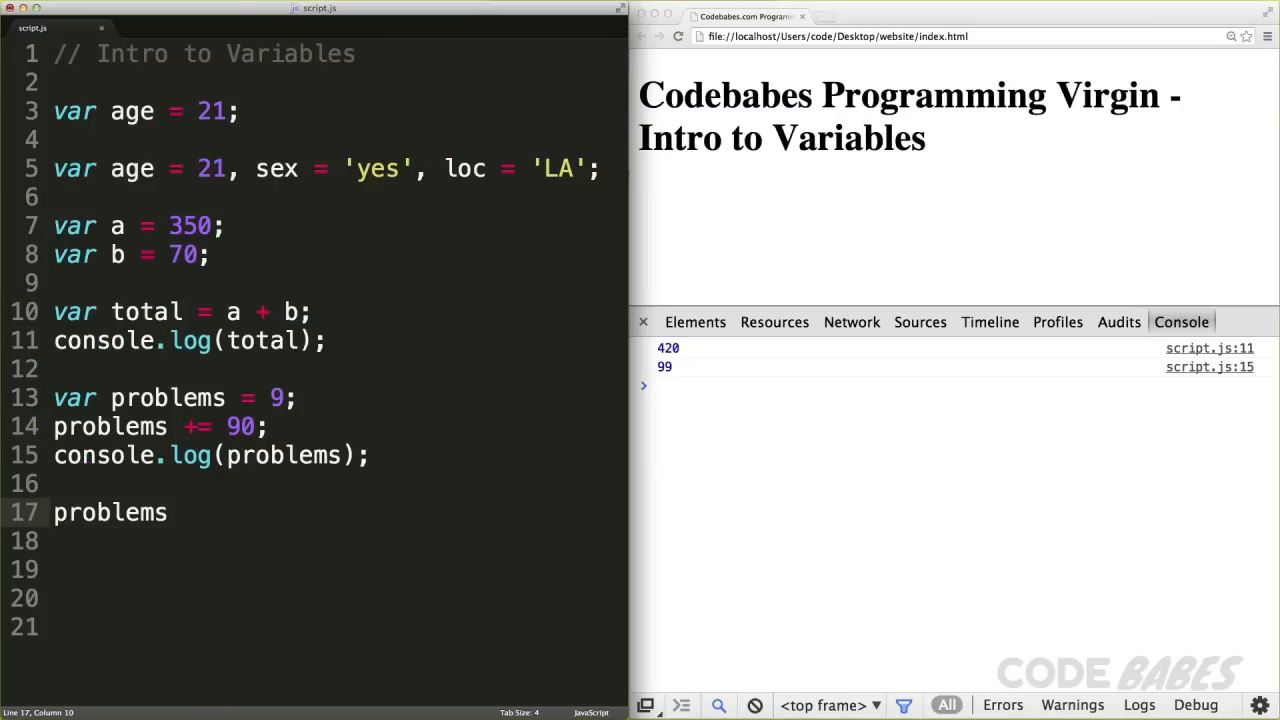
pyautogui.write('++;')
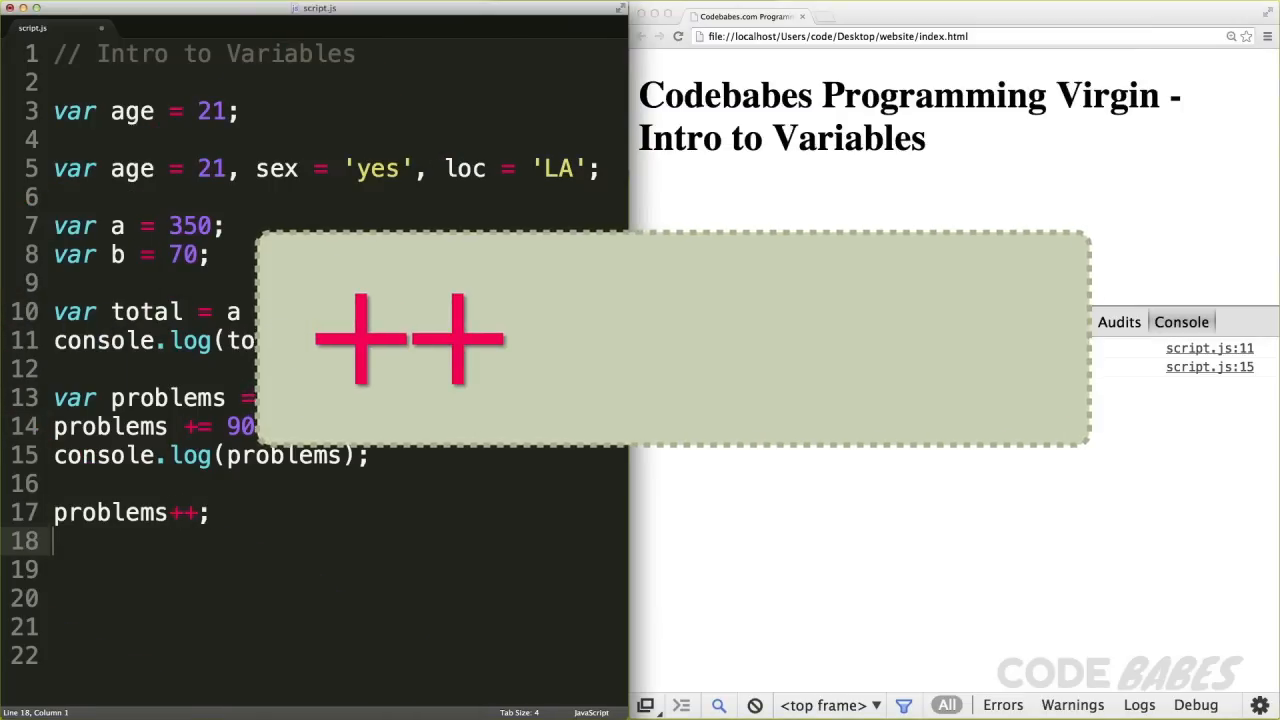